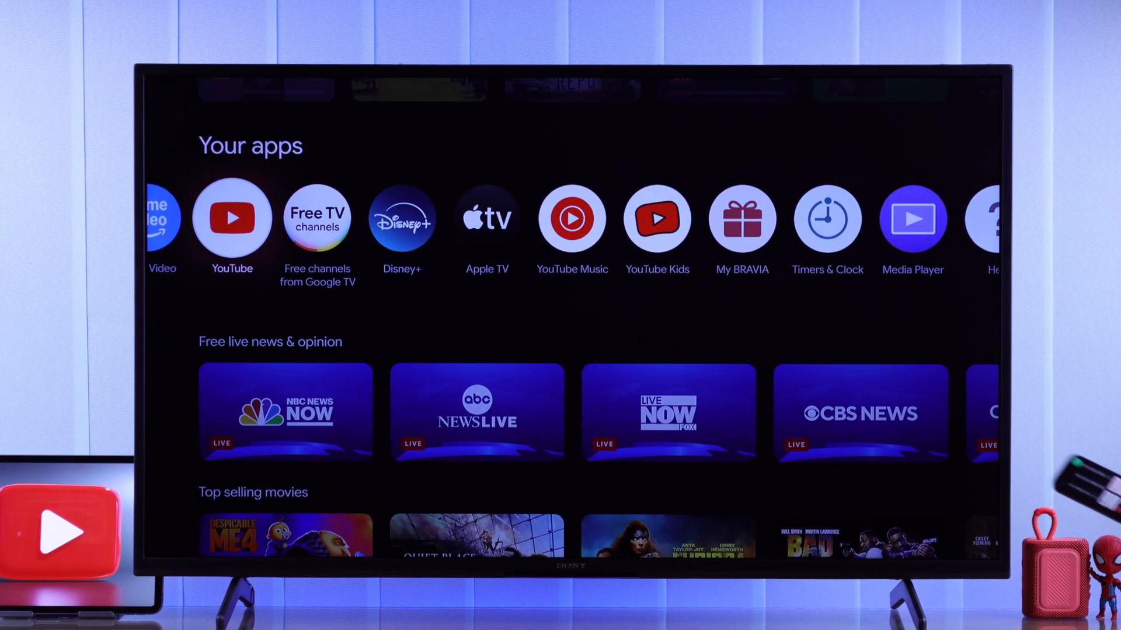
Clear the YouTube app's cache from All settings > Apps and return to the home screen.
left_click(231, 218)
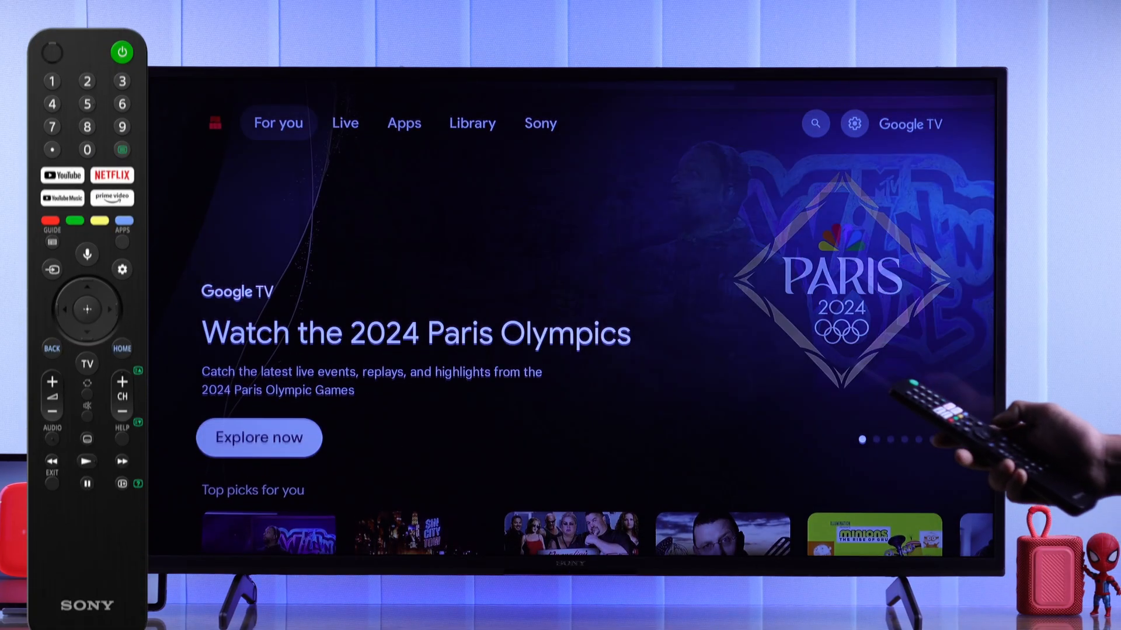
left_click(122, 345)
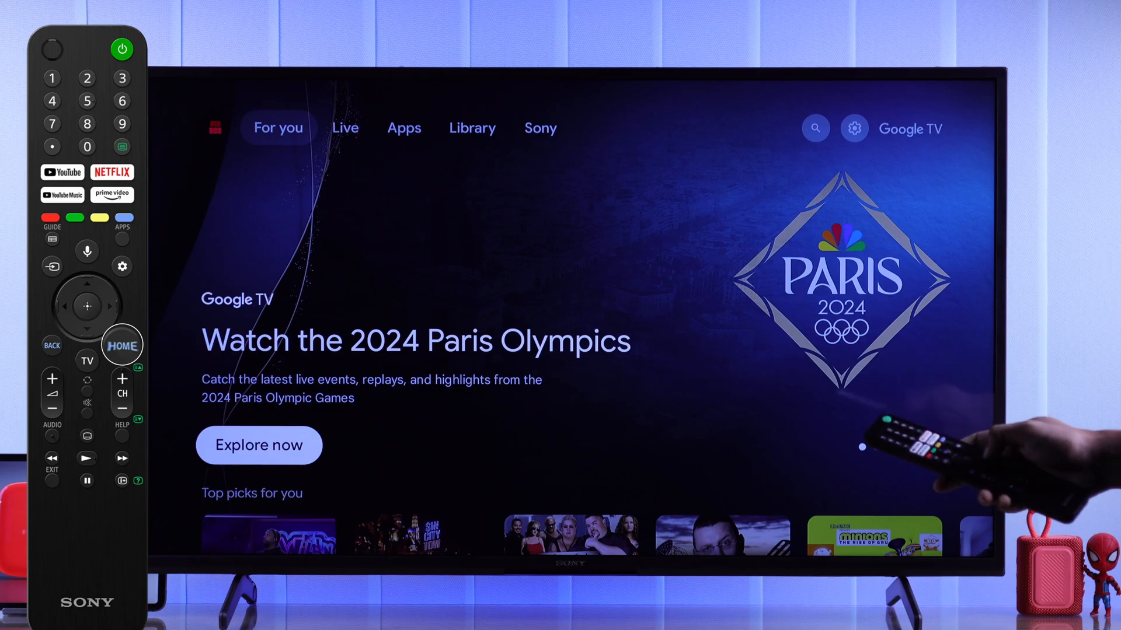
left_click(853, 128)
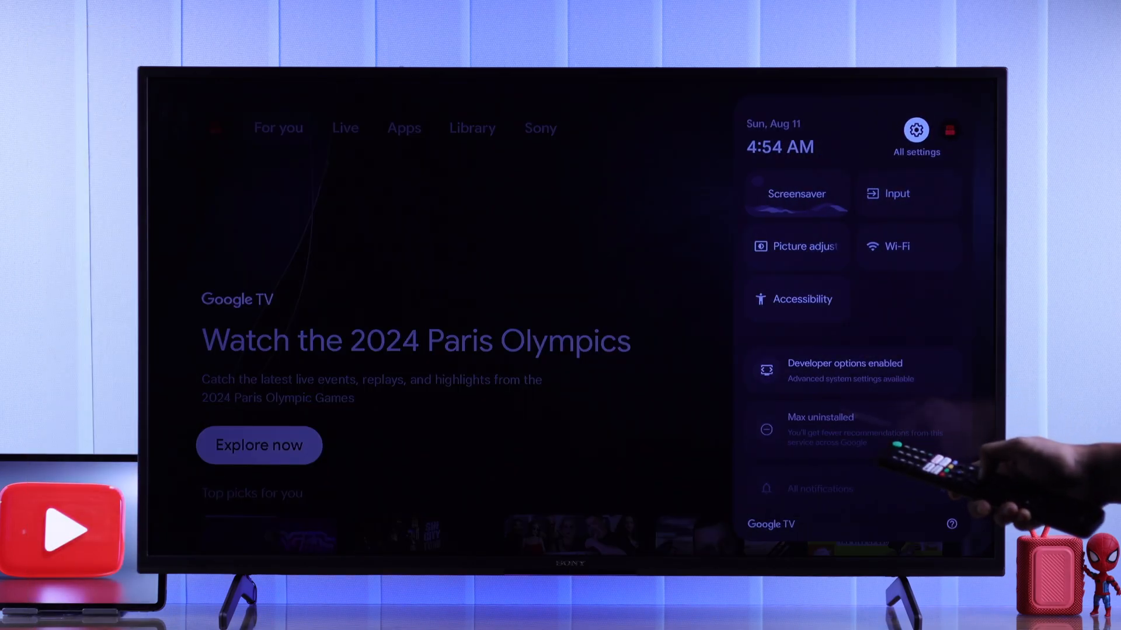
left_click(917, 136)
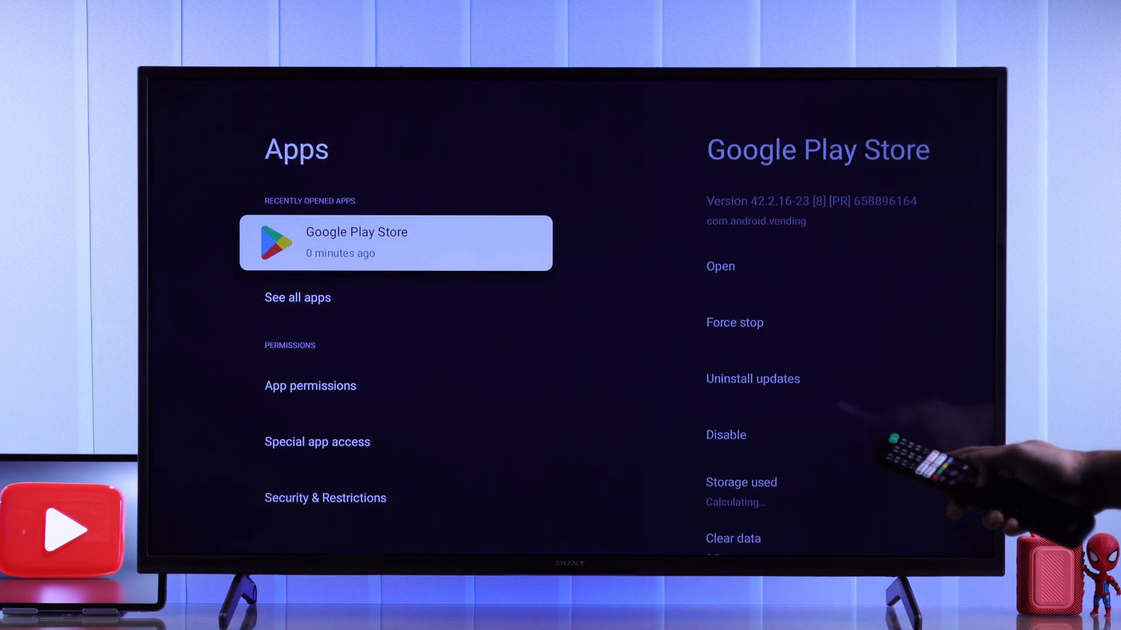
left_click(298, 298)
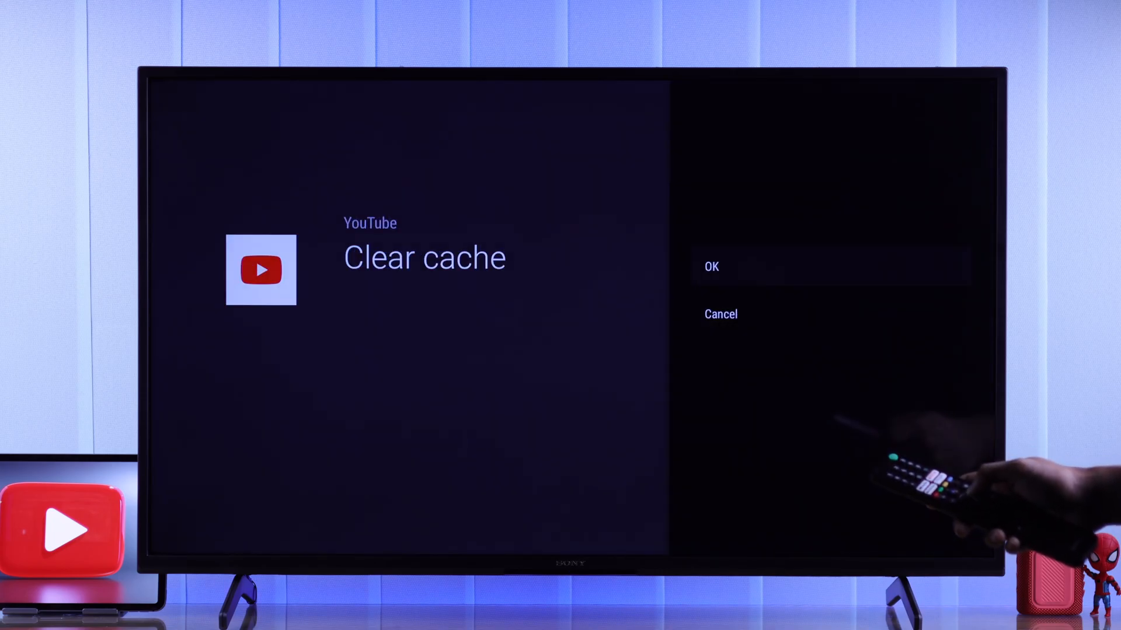
left_click(711, 266)
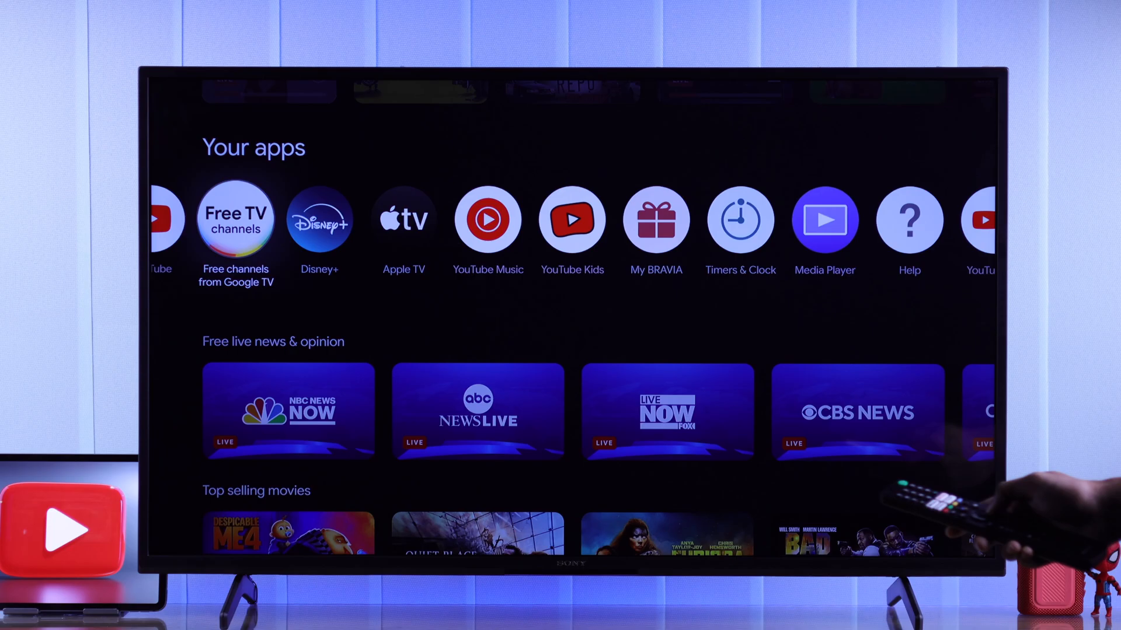
scroll("right", 3)
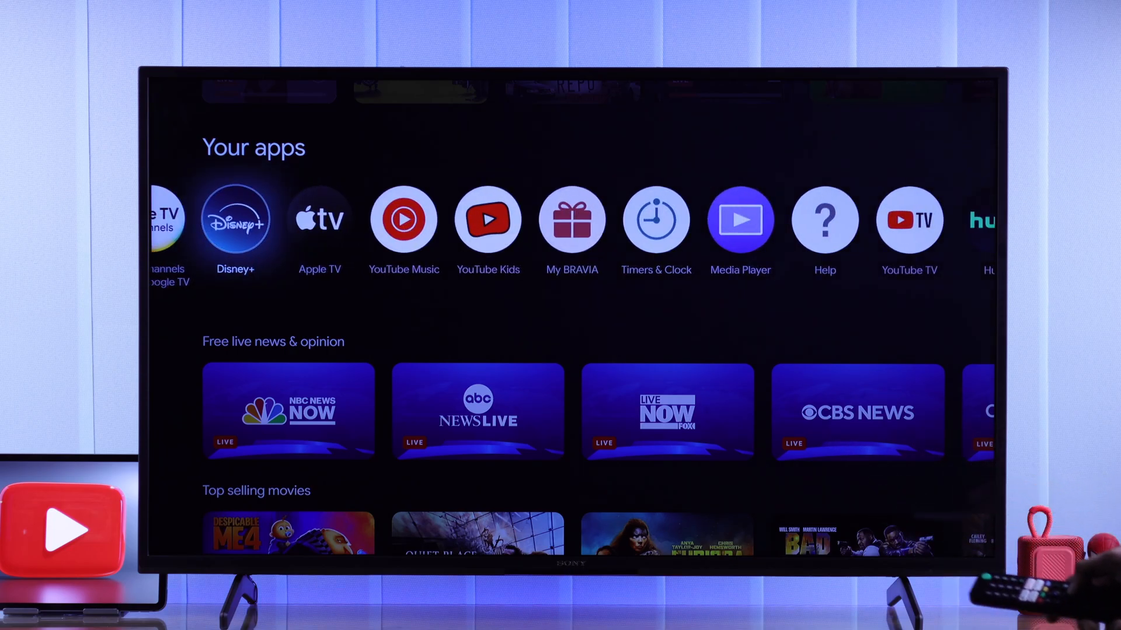
left_click(235, 219)
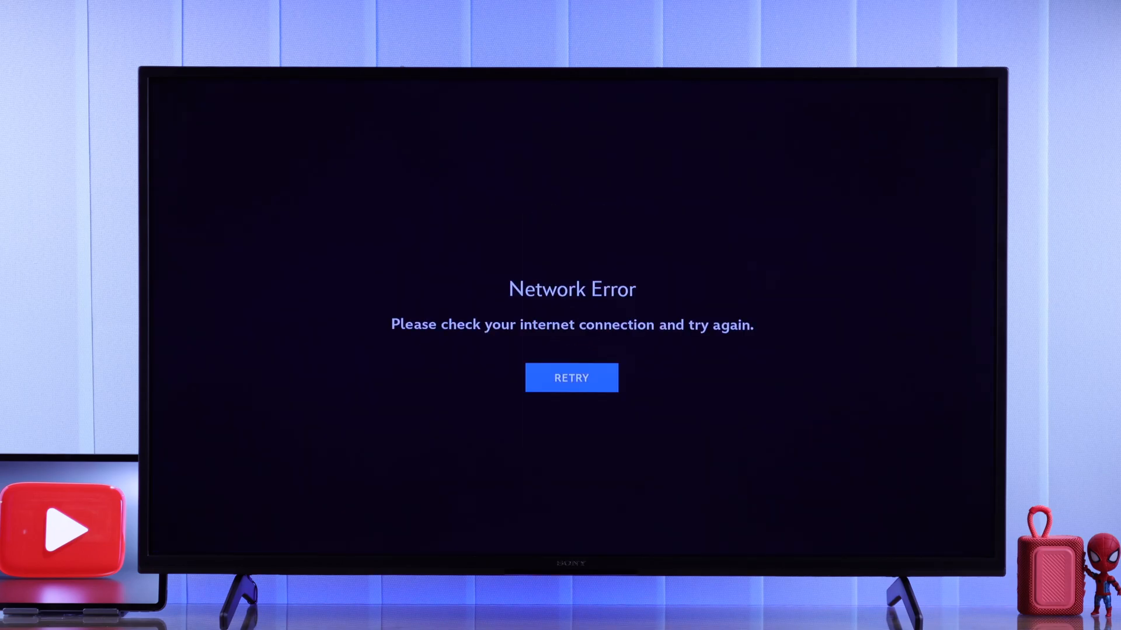
left_click(570, 377)
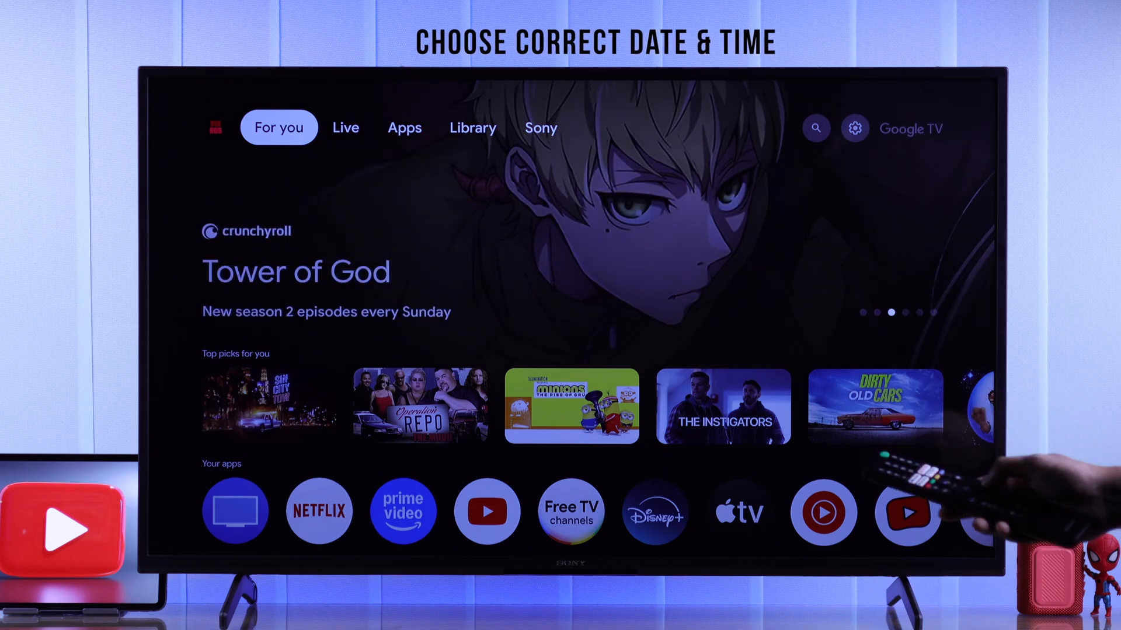
Set Automatic date & time to Use network-provided time in System settings.
left_click(854, 128)
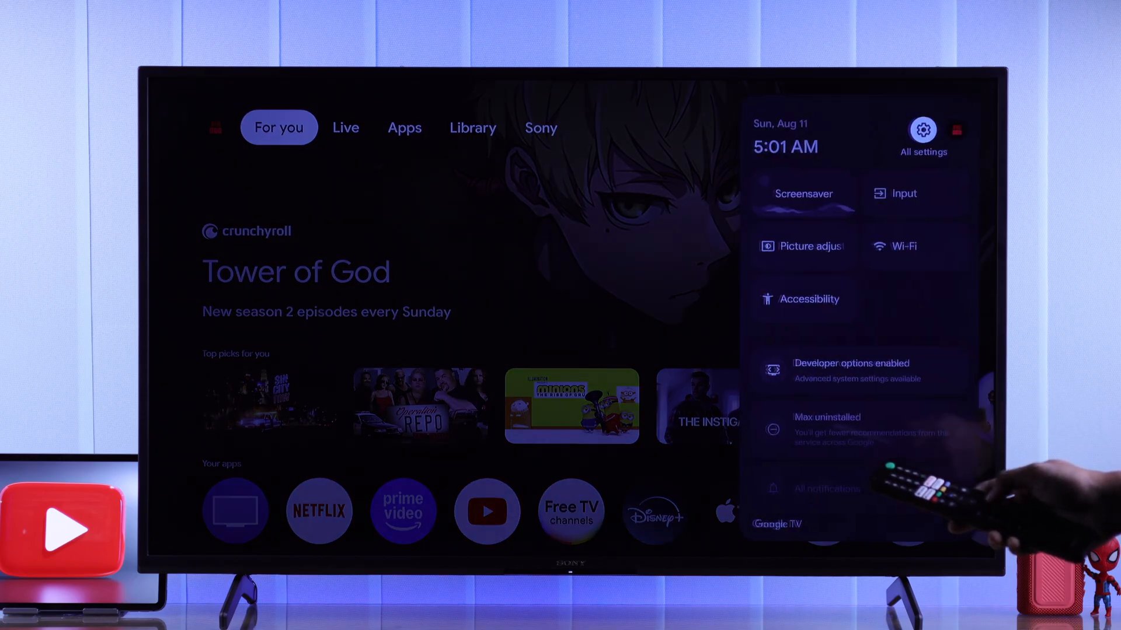
left_click(922, 129)
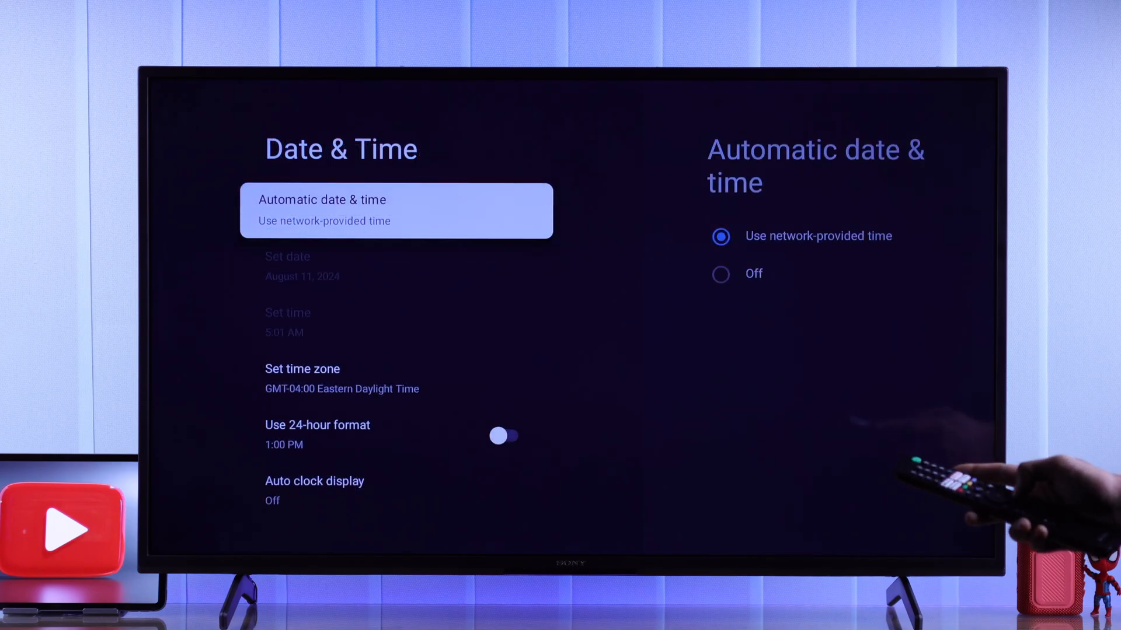
key("Home")
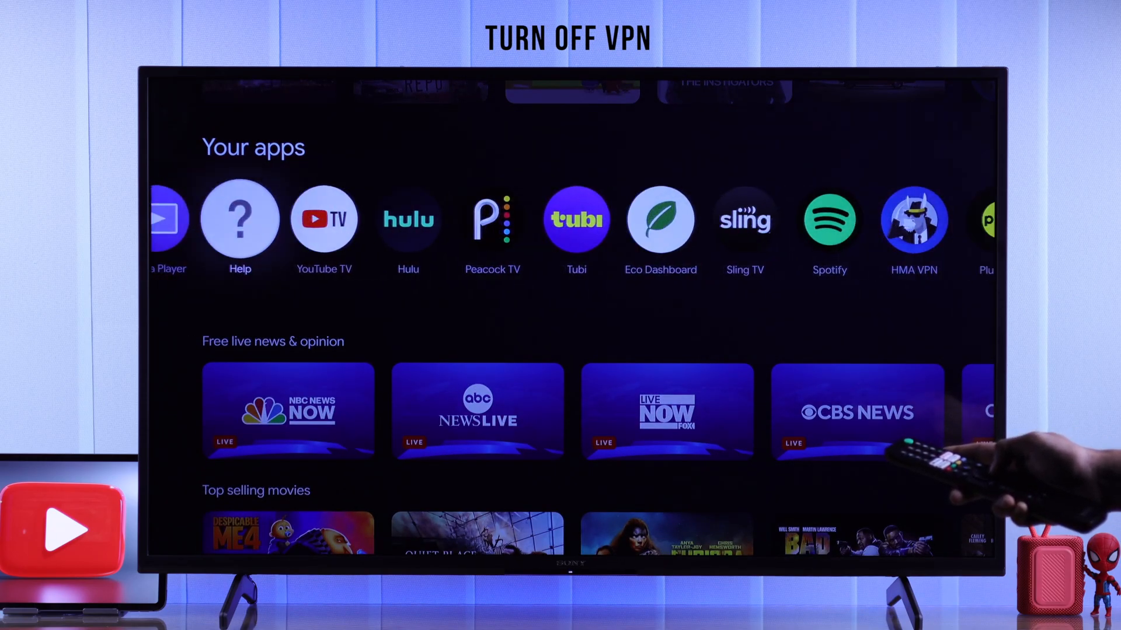
Turn off the HMA VPN connection to USA.
scroll("right", 3)
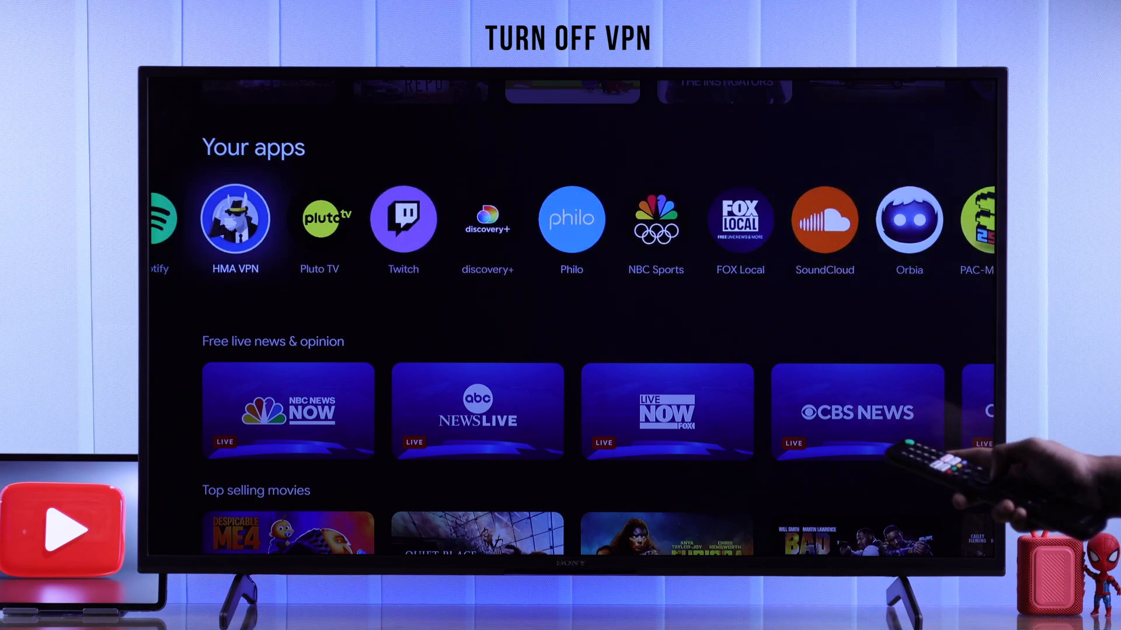
left_click(234, 220)
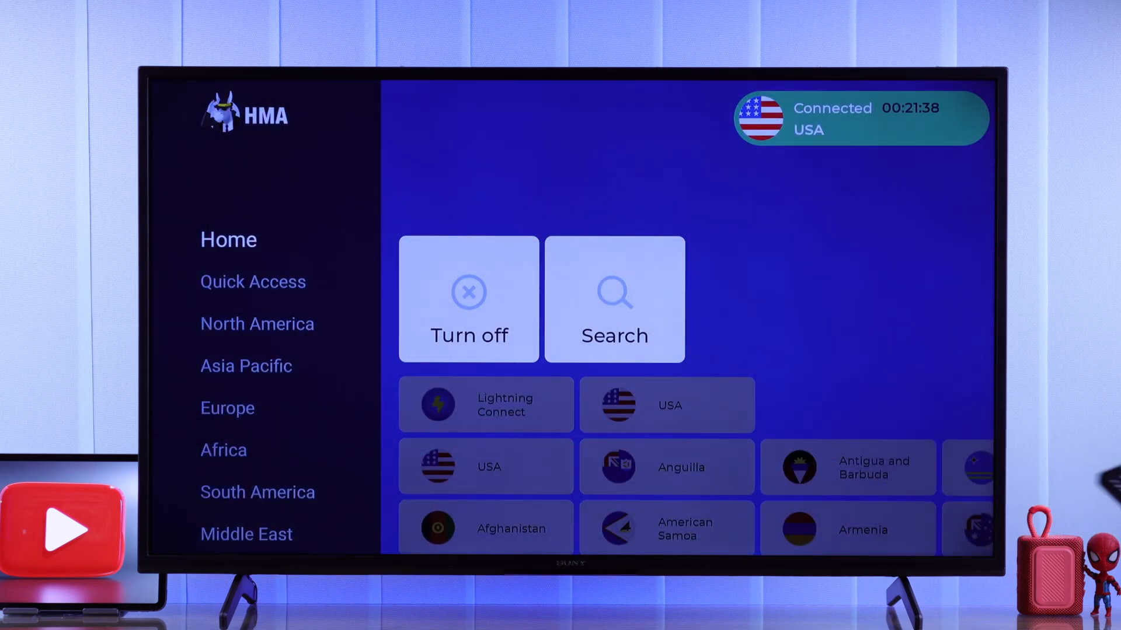
left_click(468, 299)
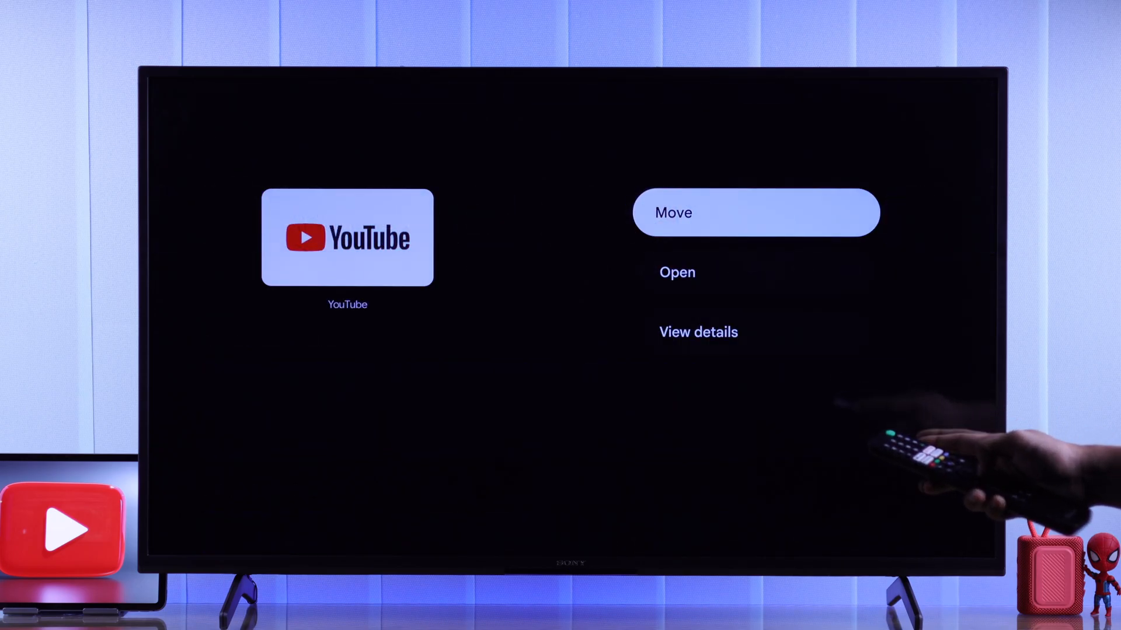
Update YouTube for Android TV from its Google Play details and launch it.
left_click(698, 331)
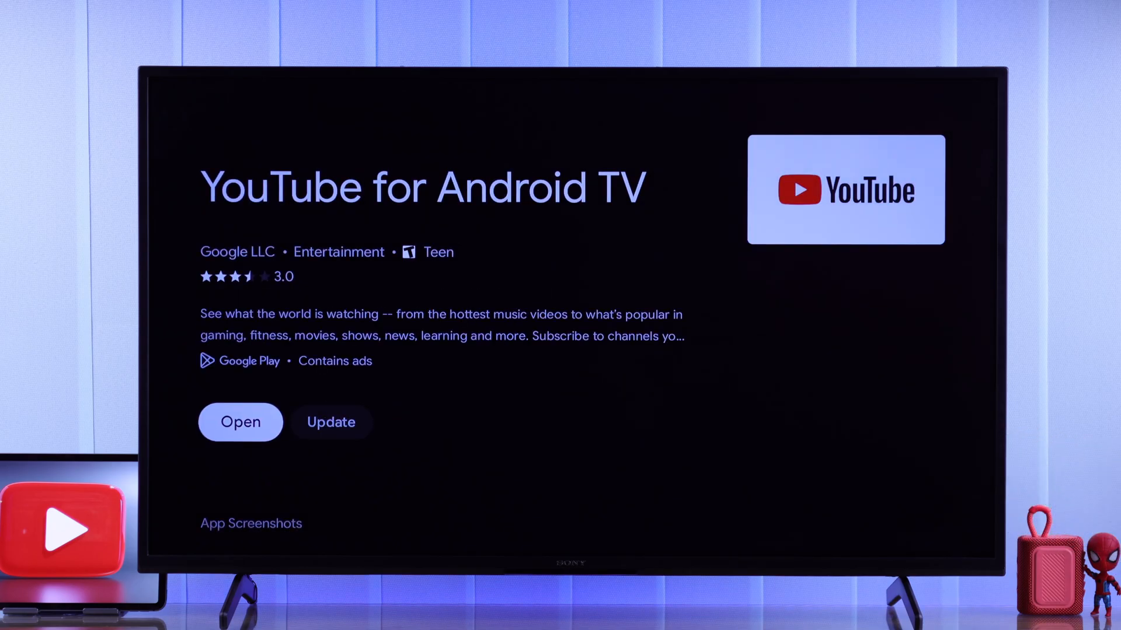
left_click(330, 421)
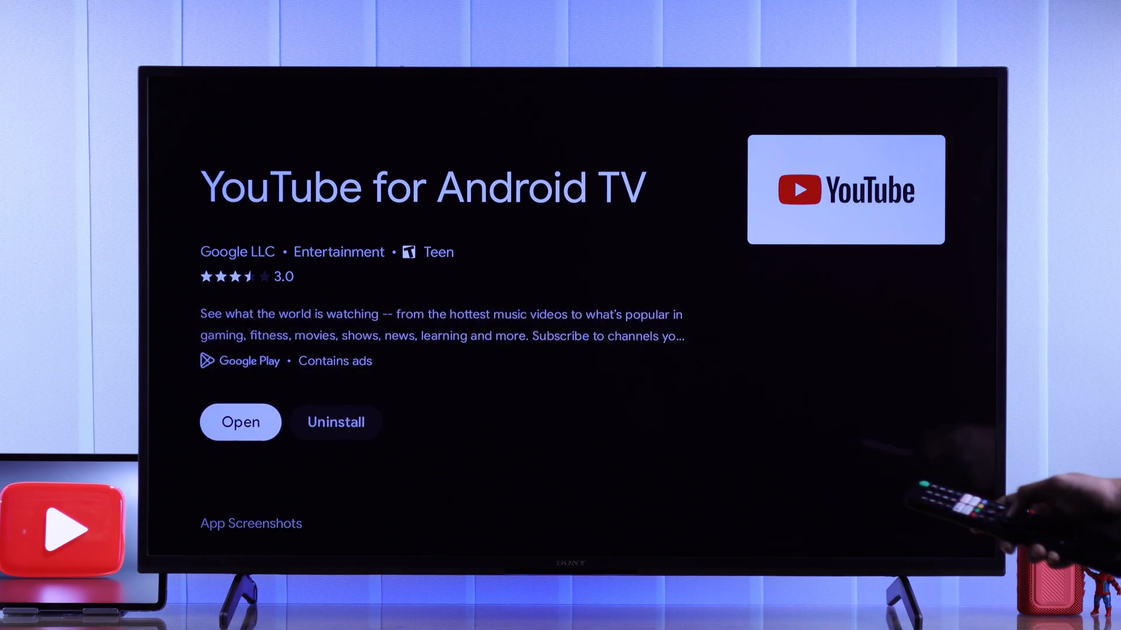
left_click(241, 421)
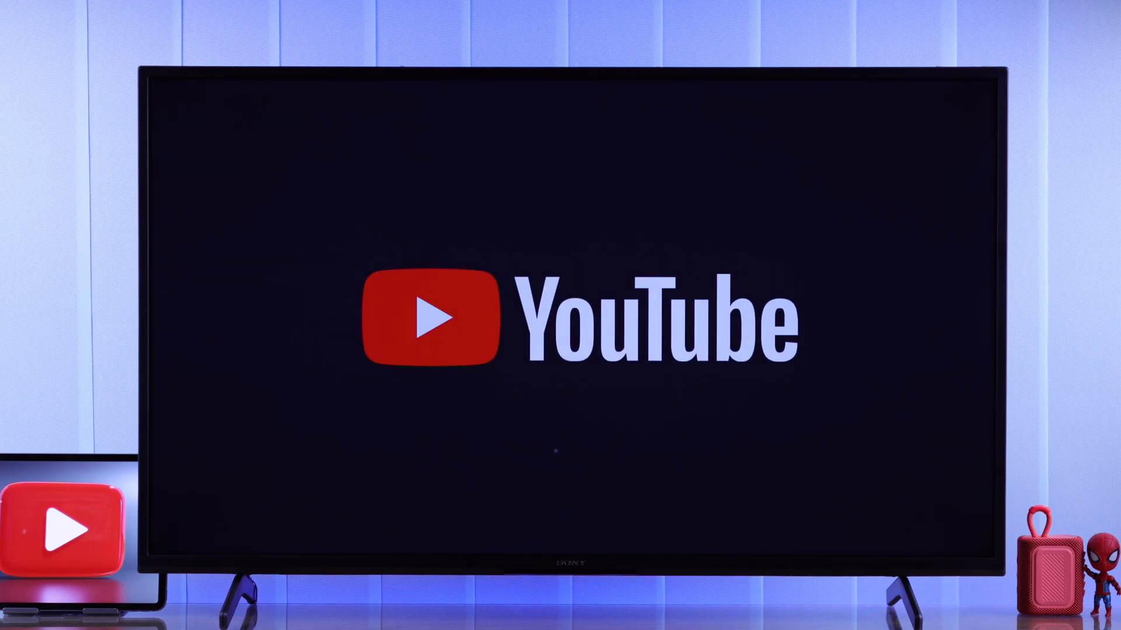